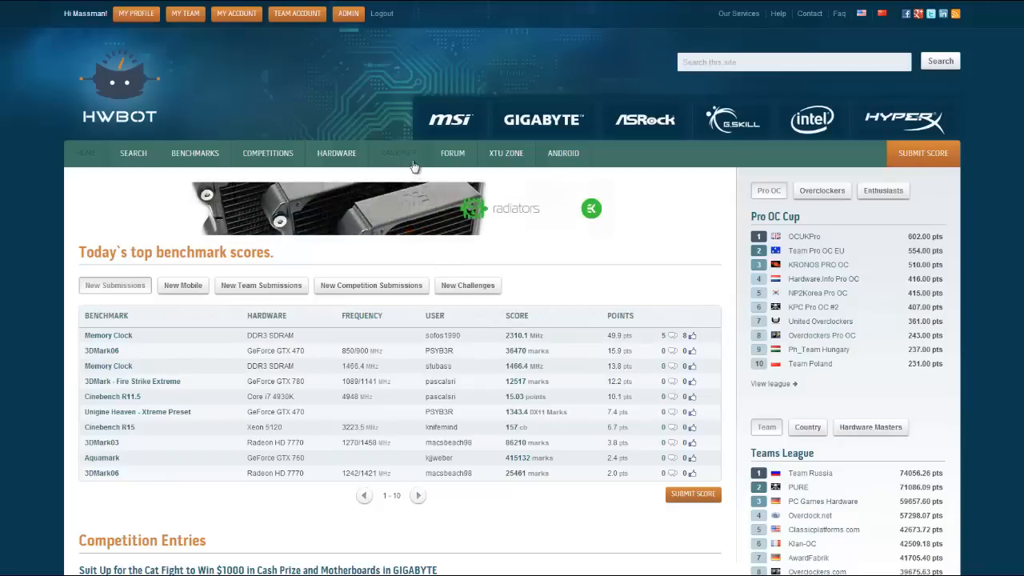
# Go to the Overclocker Leagues rankings from the Rankings menu
pyautogui.click(398, 154)
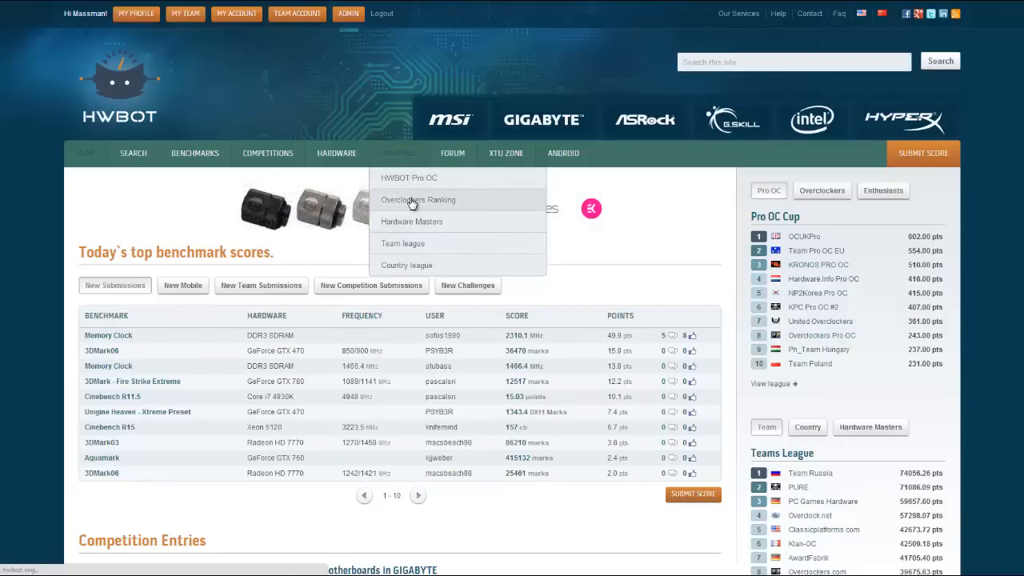
pyautogui.click(419, 199)
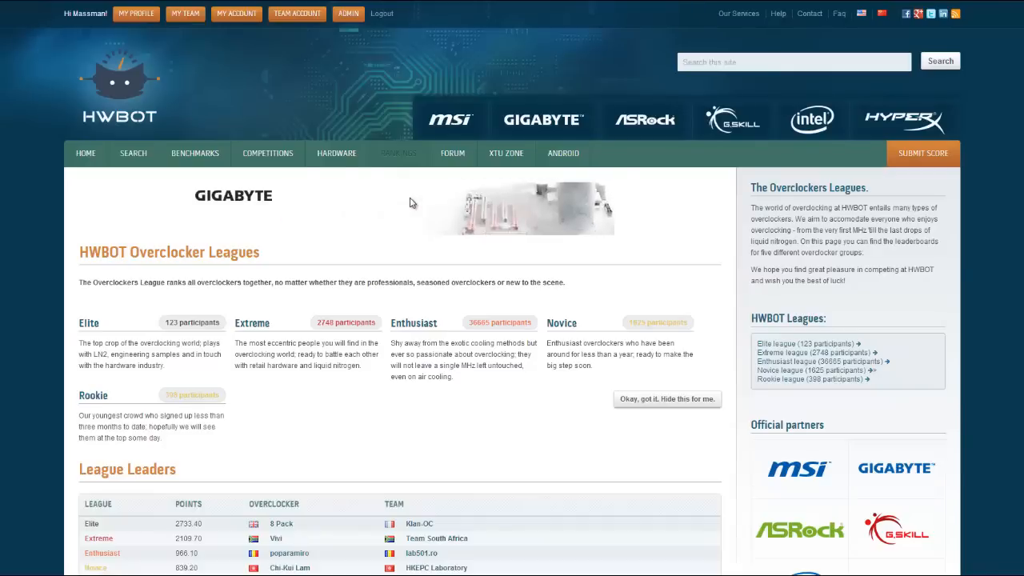
# Scroll down to the League rankings table listing the top 20 overclockers
pyautogui.scroll(-3)
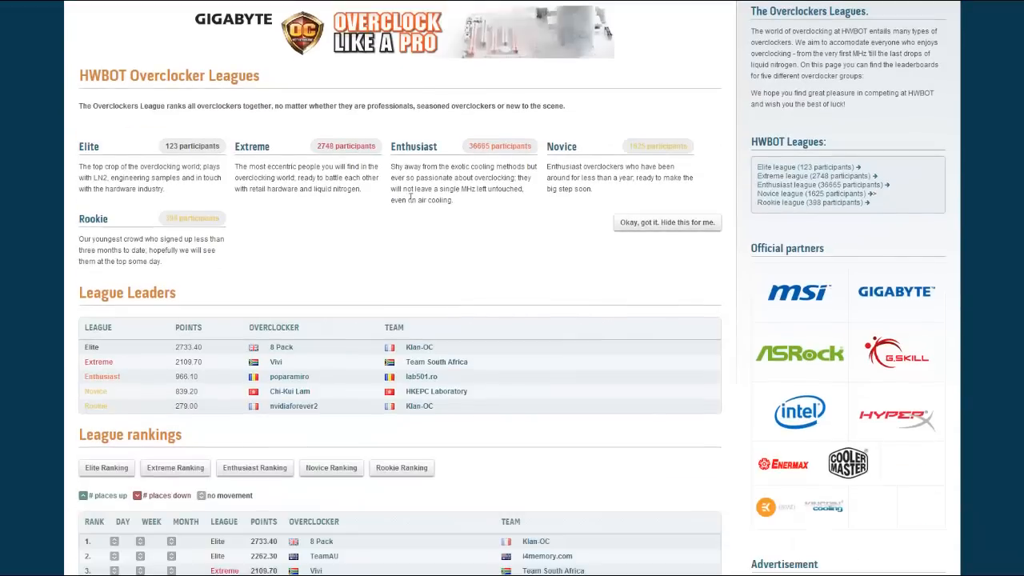
pyautogui.scroll(-3)
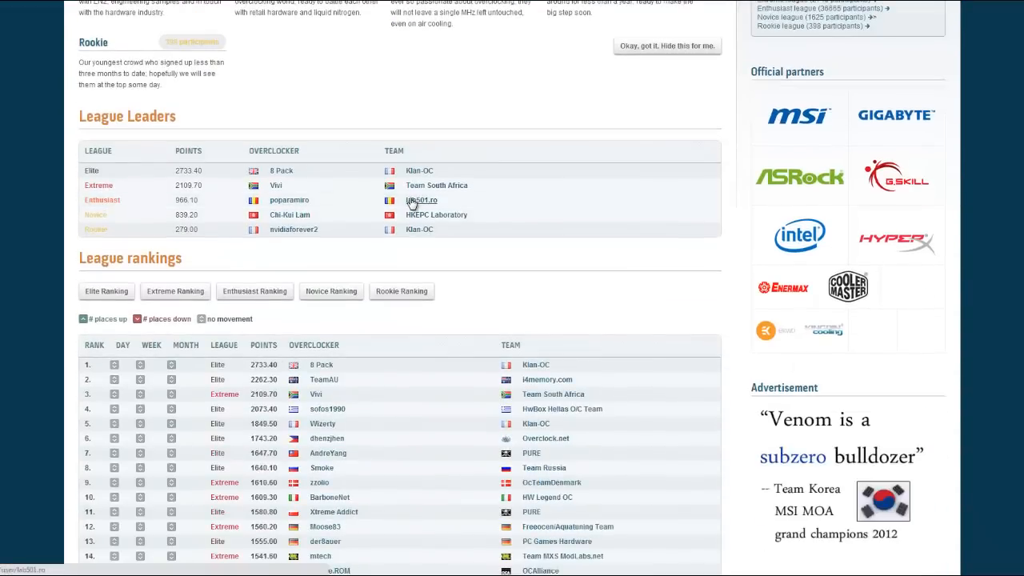
pyautogui.scroll(-3)
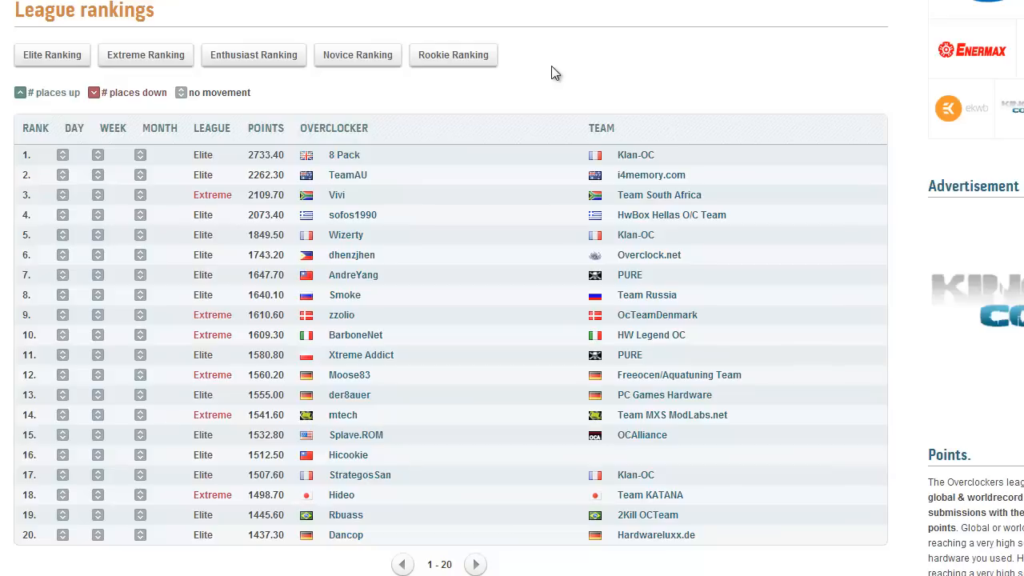
pyautogui.moveTo(359, 95)
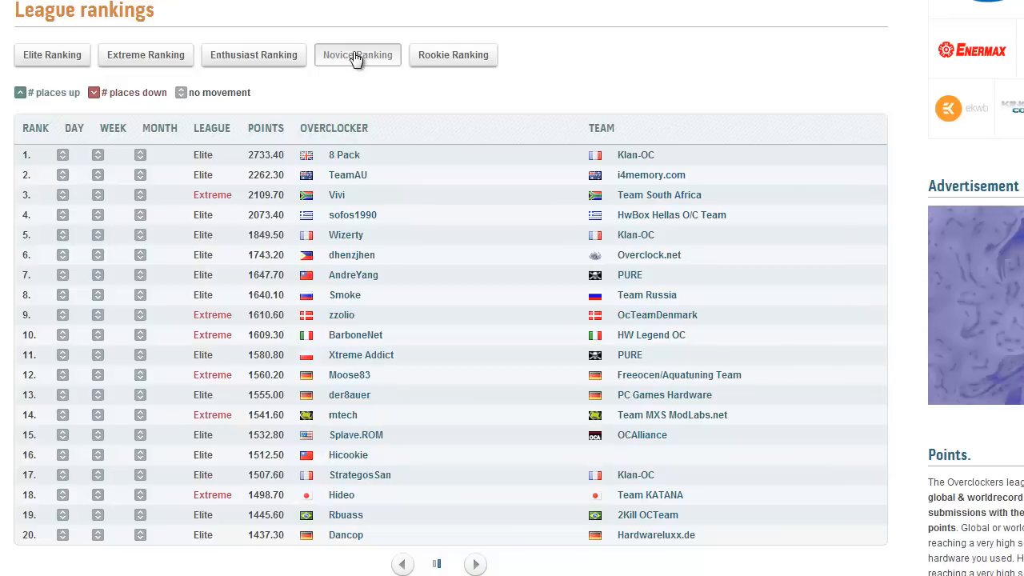
# View the Novice league standings, then switch the table to the Enthusiast league
pyautogui.click(358, 55)
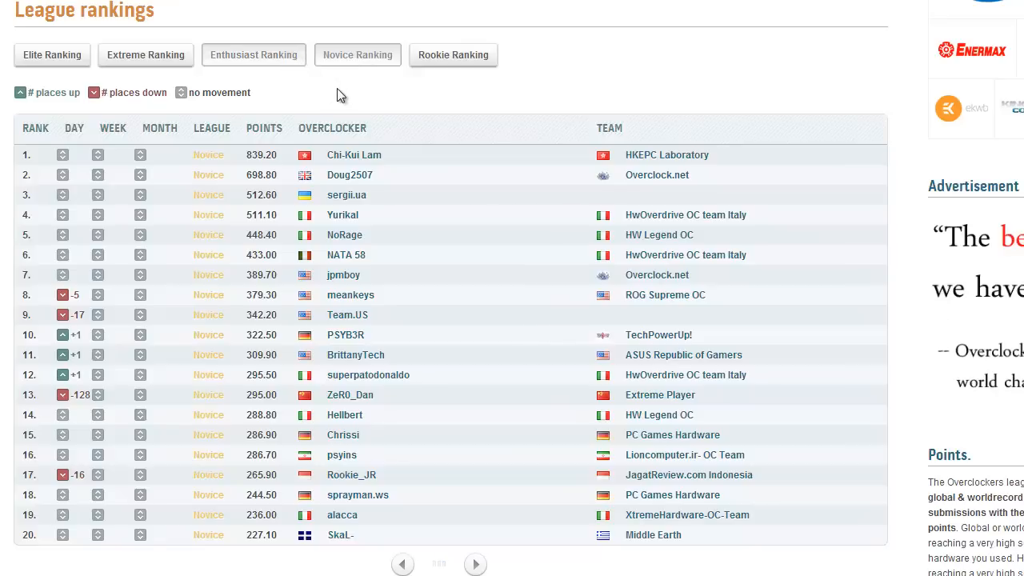
pyautogui.click(253, 55)
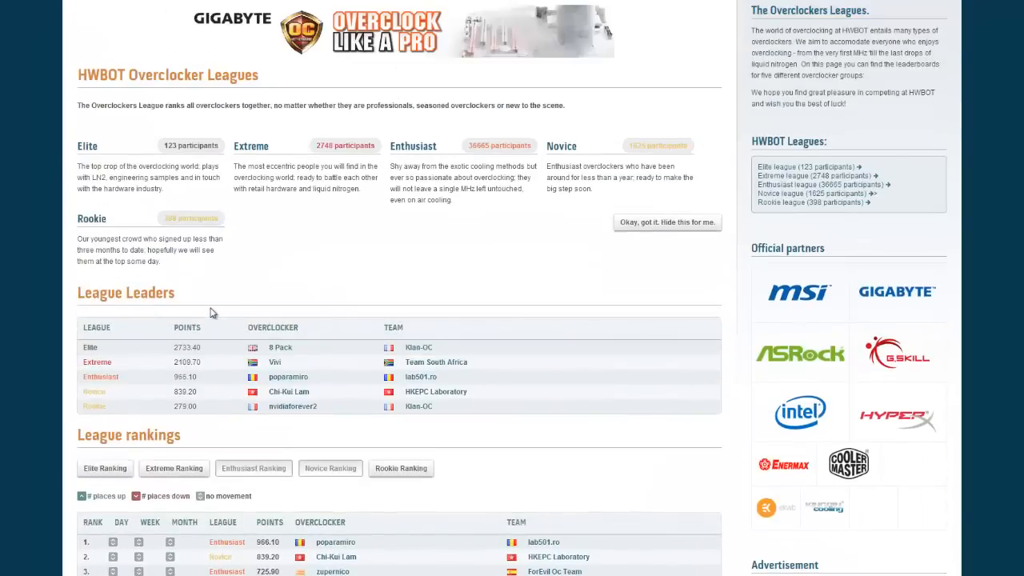
# Show the points-awarded section of your own profile with the global points breakdown
pyautogui.scroll(3)
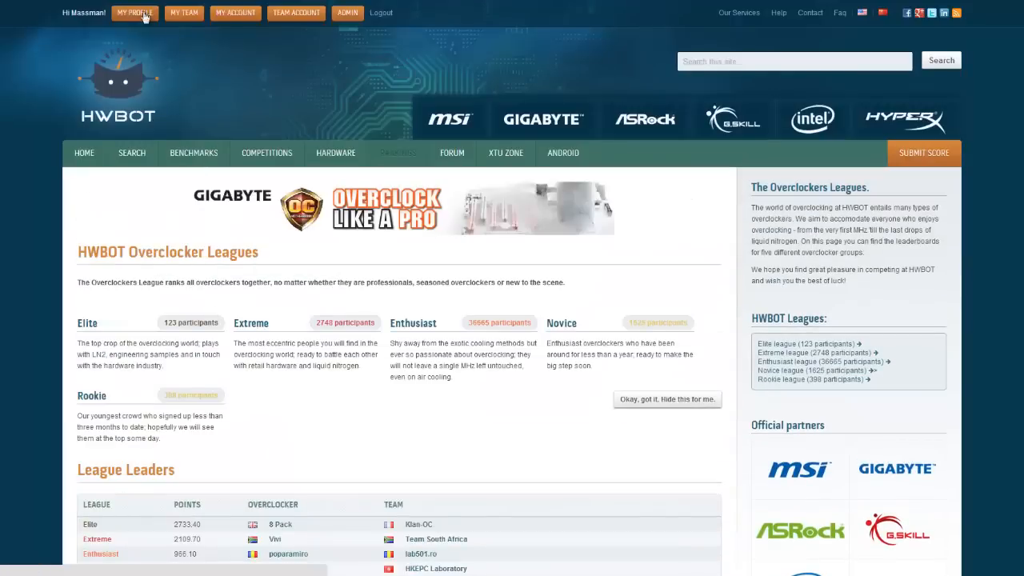
pyautogui.click(139, 13)
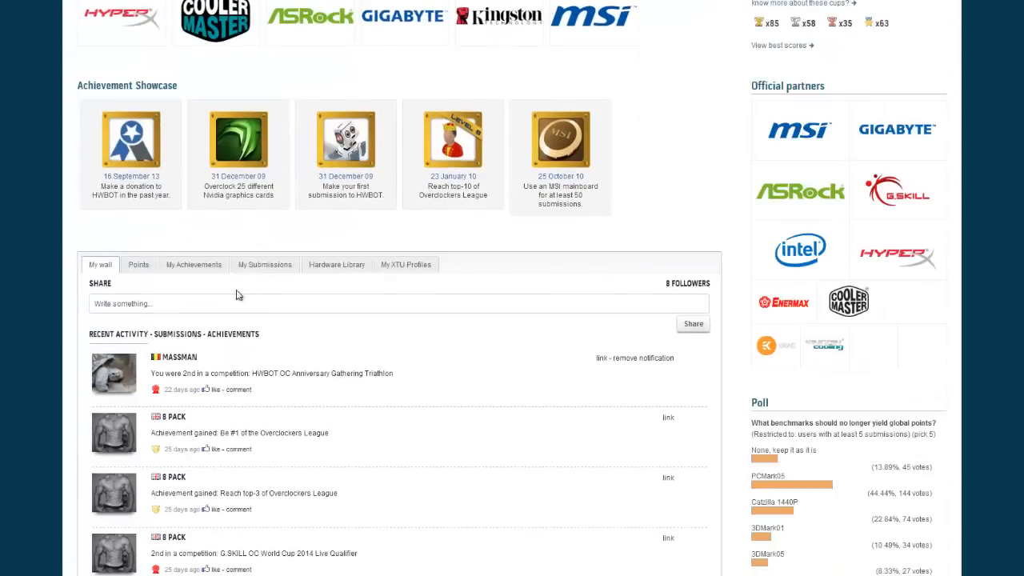
pyautogui.click(137, 264)
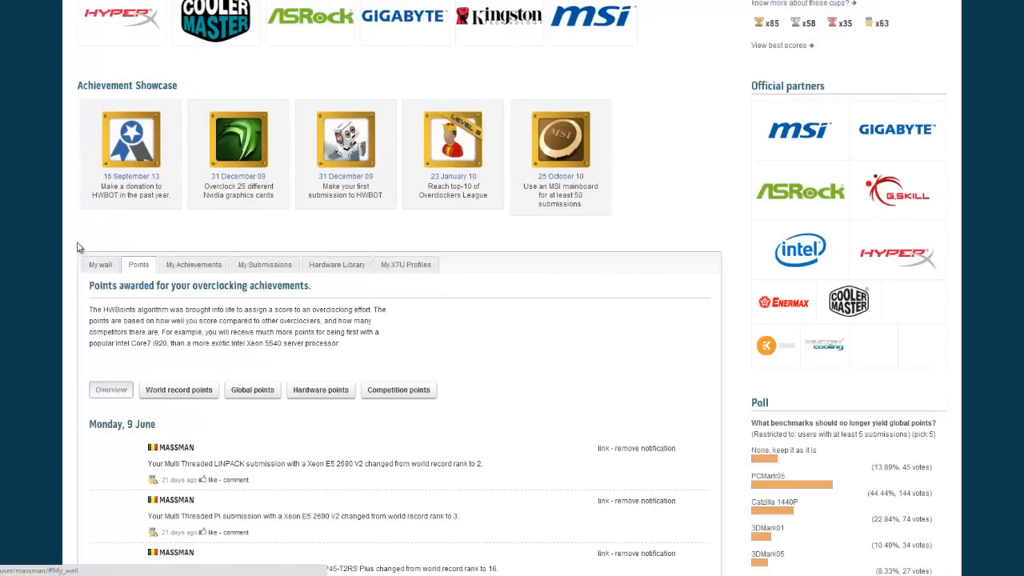
pyautogui.scroll(-3)
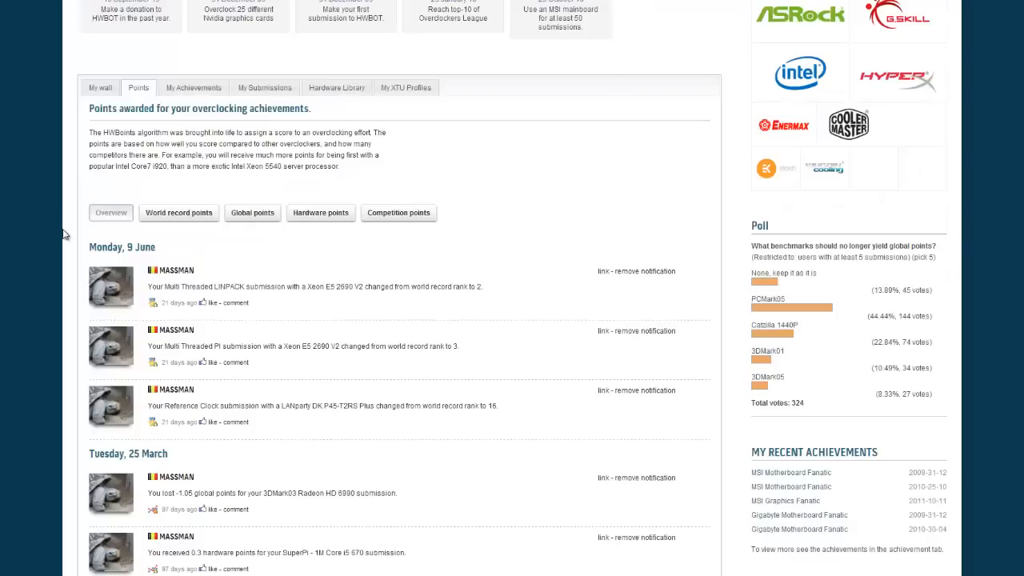
pyautogui.moveTo(201, 181)
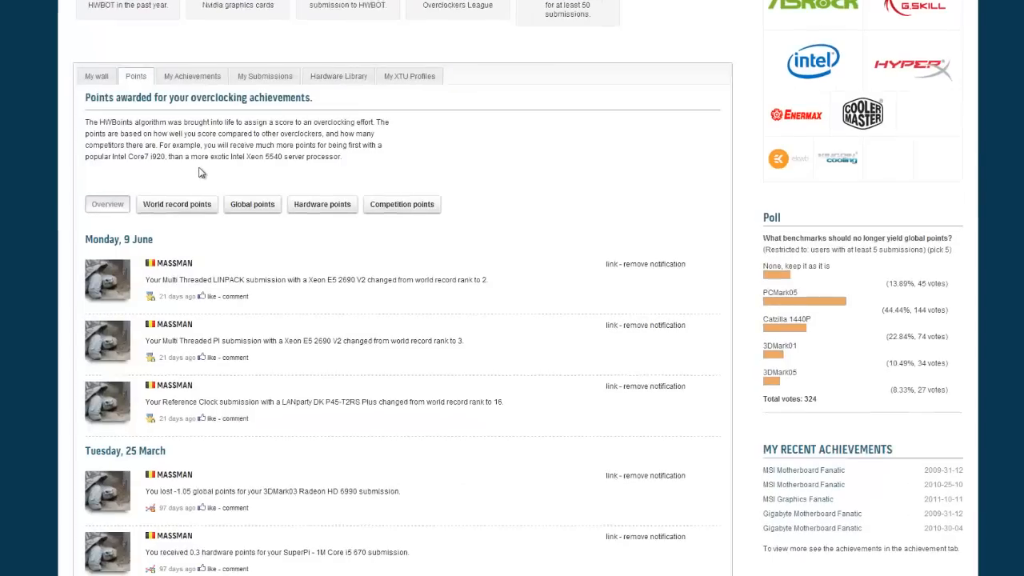
pyautogui.click(251, 205)
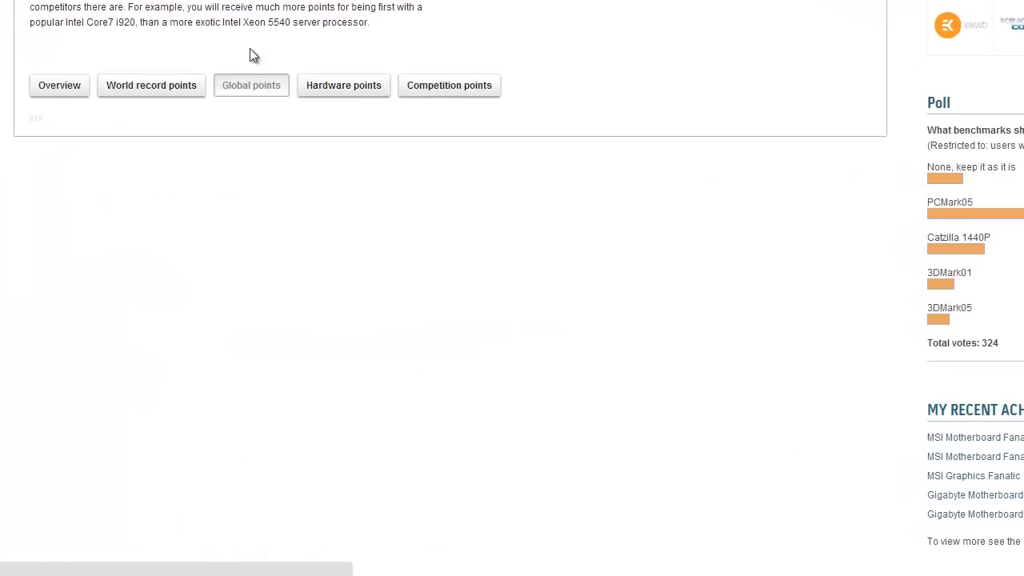
# View the hardware points breakdown, then switch back to the global points list
pyautogui.click(250, 84)
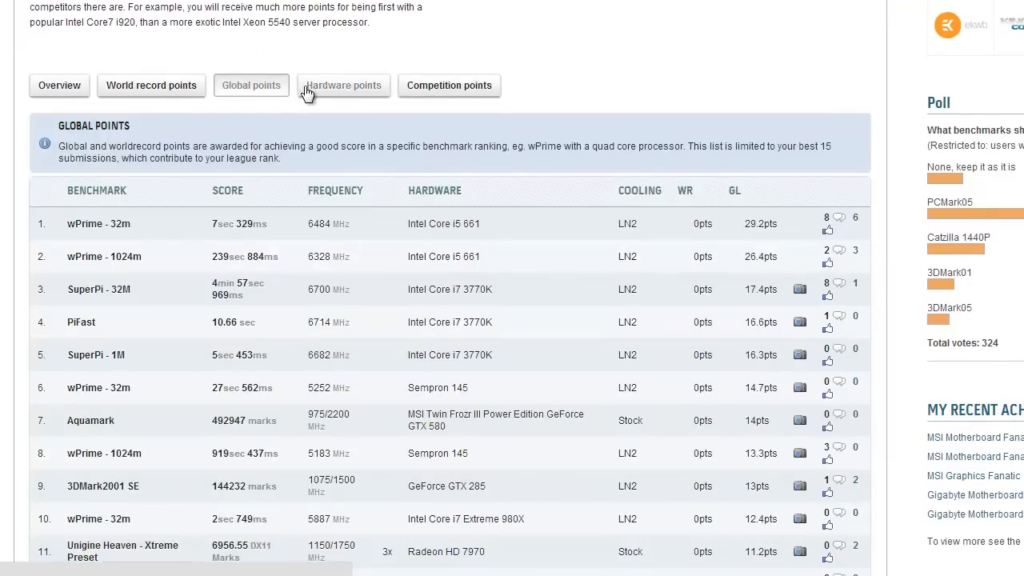
pyautogui.click(342, 86)
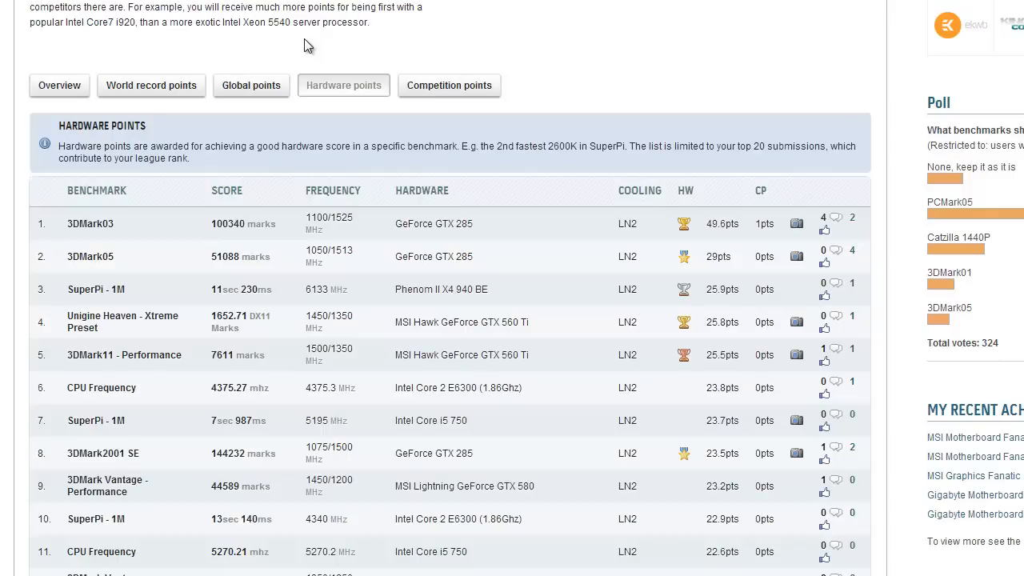
pyautogui.moveTo(362, 61)
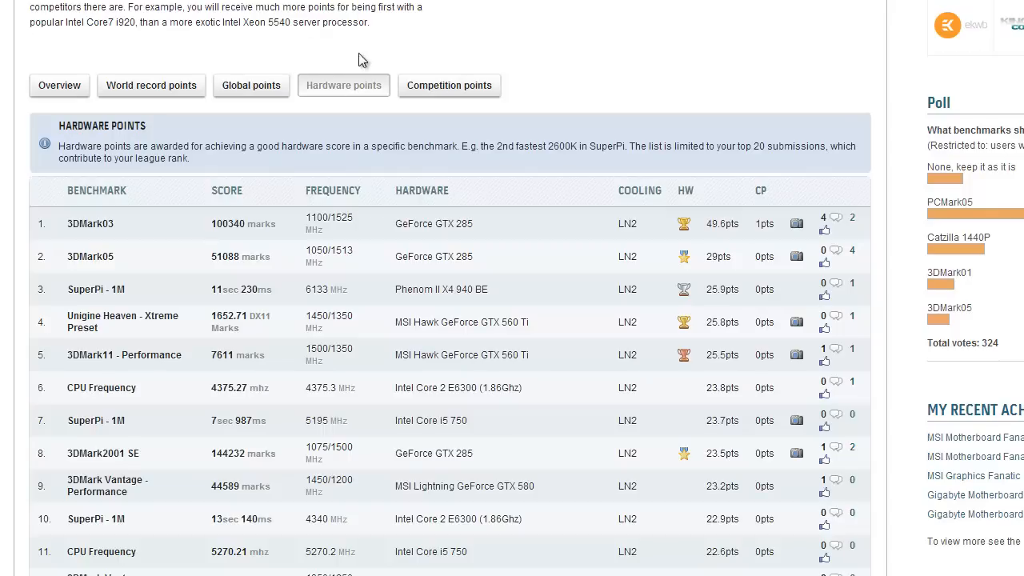
pyautogui.scroll(-3)
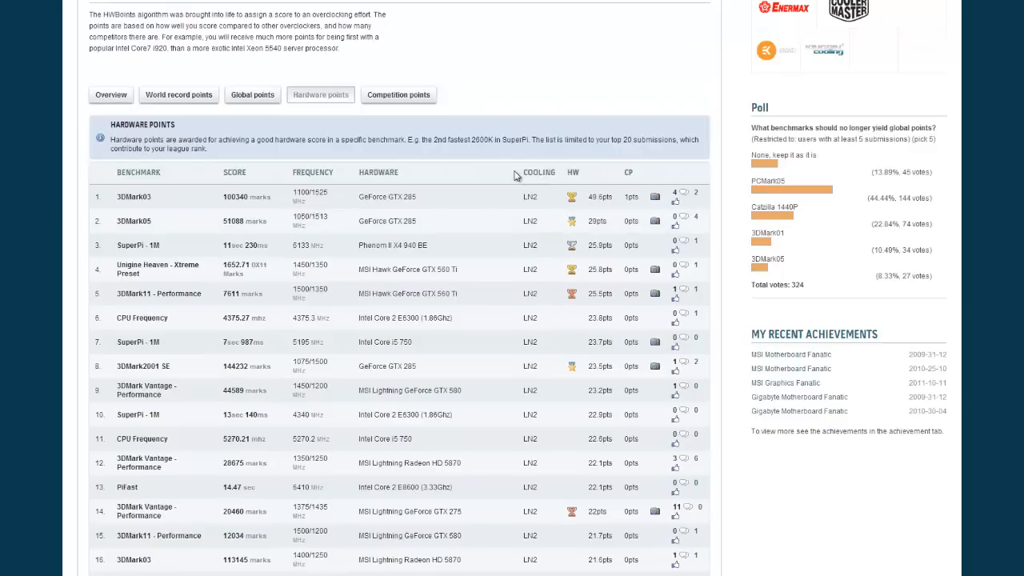
pyautogui.click(253, 94)
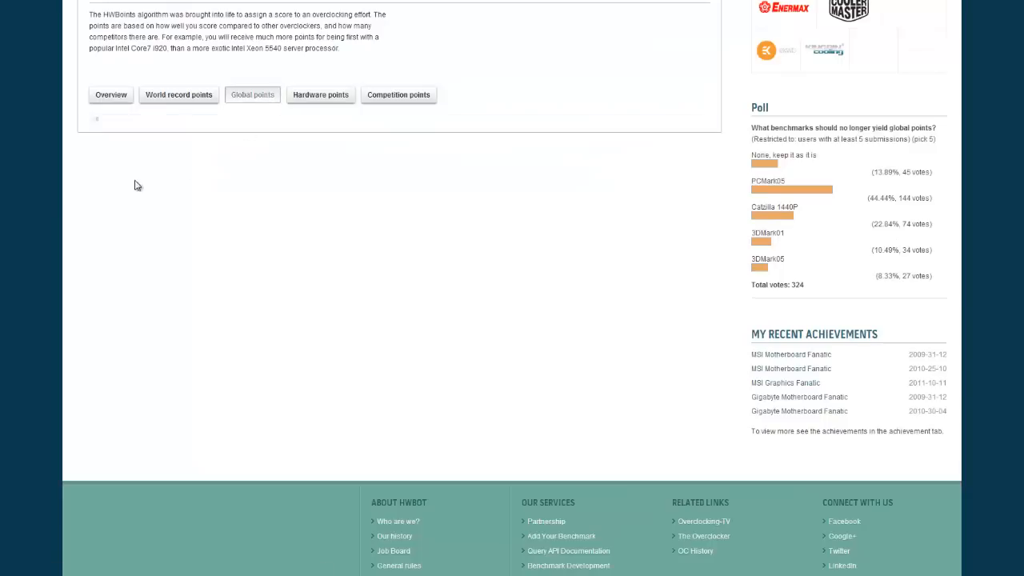
pyautogui.click(253, 95)
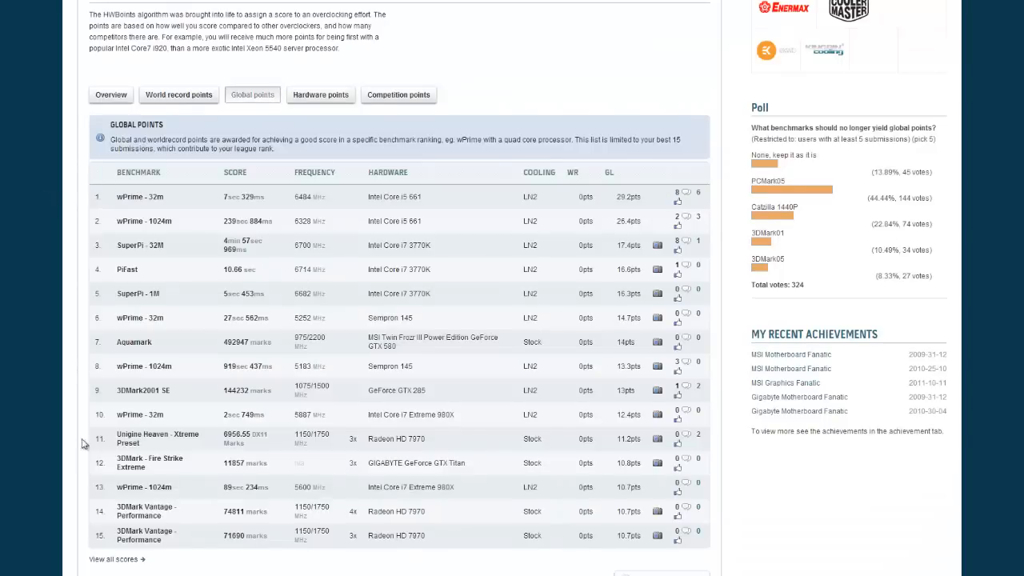
pyautogui.moveTo(502, 398)
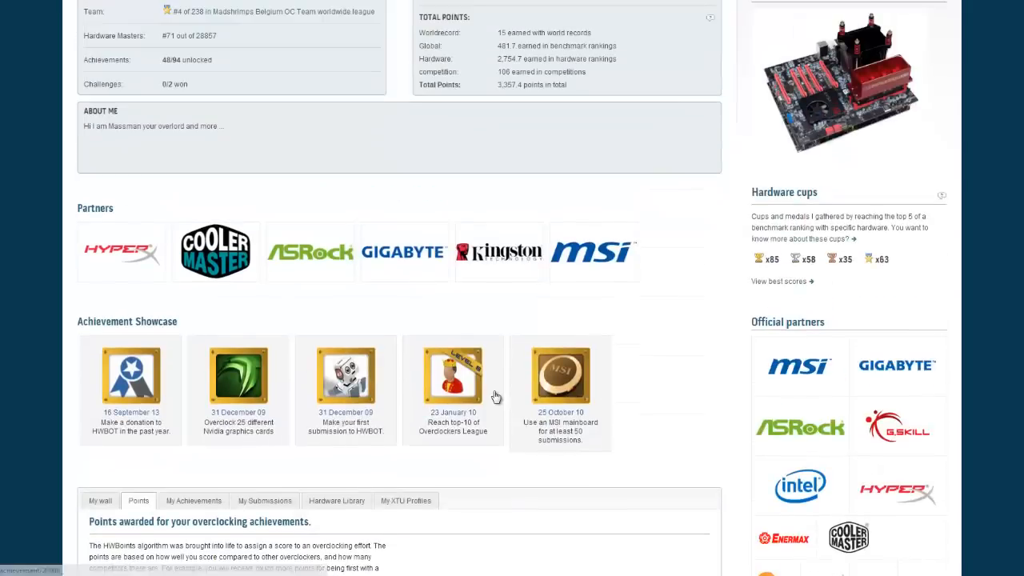
# Scroll up to the League Ranking and Points Earned panels showing rank #106 worldwide
pyautogui.scroll(3)
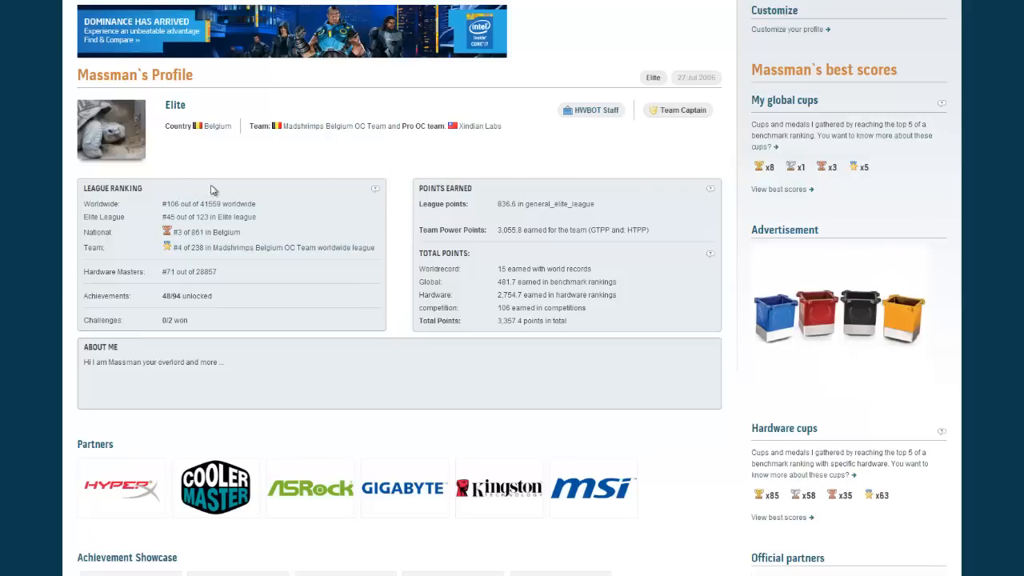
pyautogui.moveTo(214, 177)
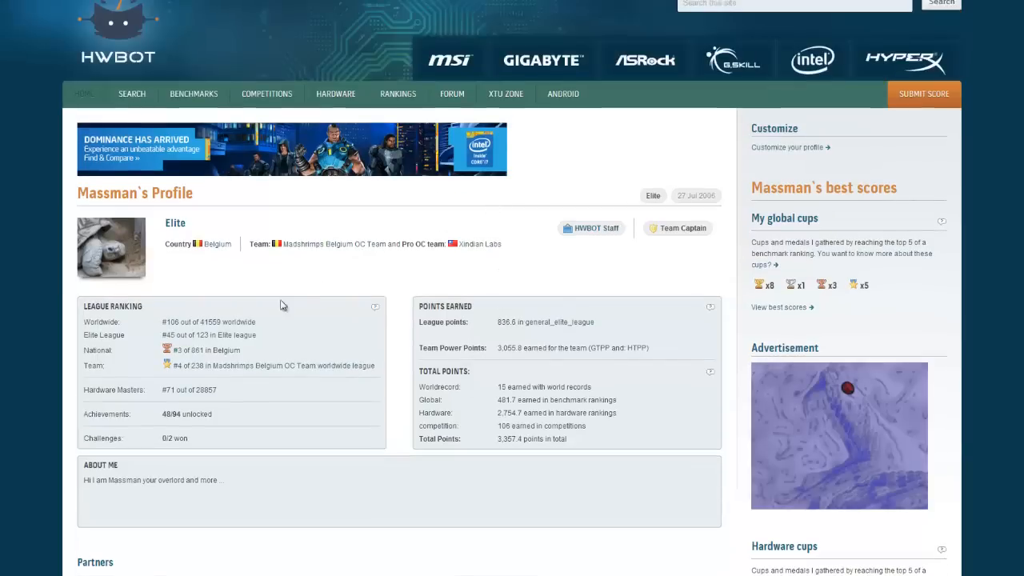
pyautogui.moveTo(227, 341)
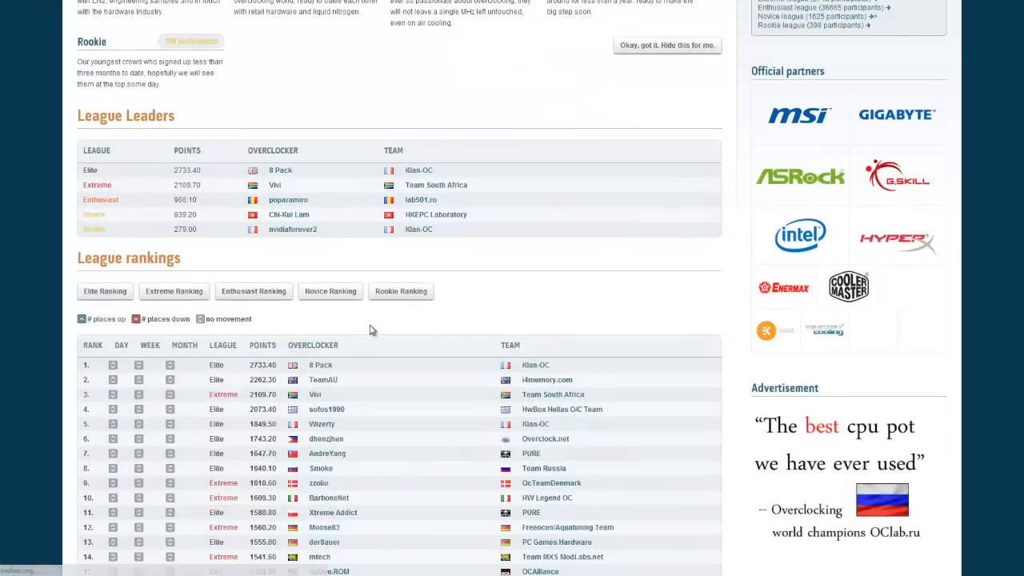
# Page the league rankings forward to positions 101–120, where Massman sits at rank 106
pyautogui.scroll(-3)
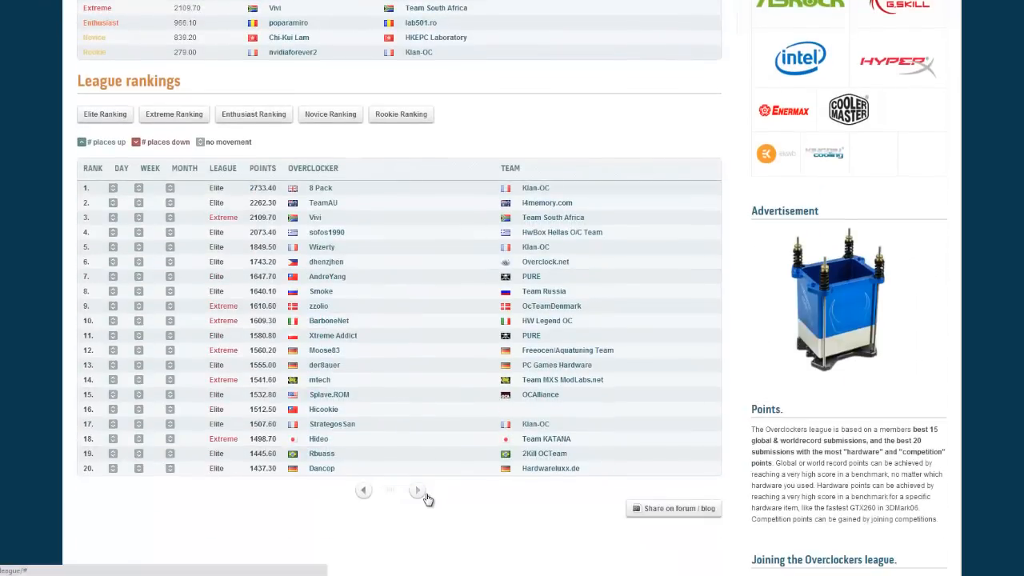
pyautogui.click(416, 490)
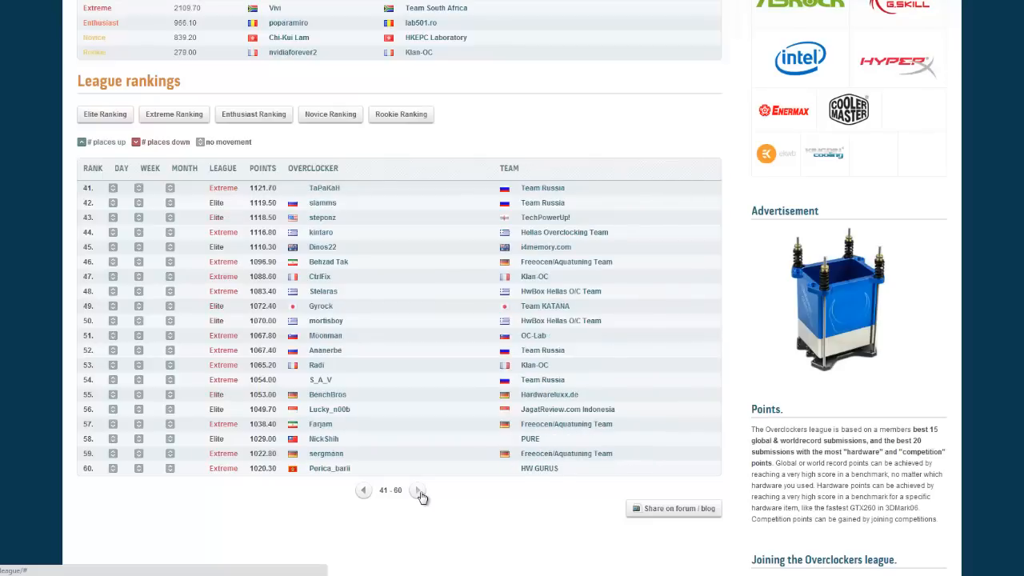
pyautogui.click(419, 489)
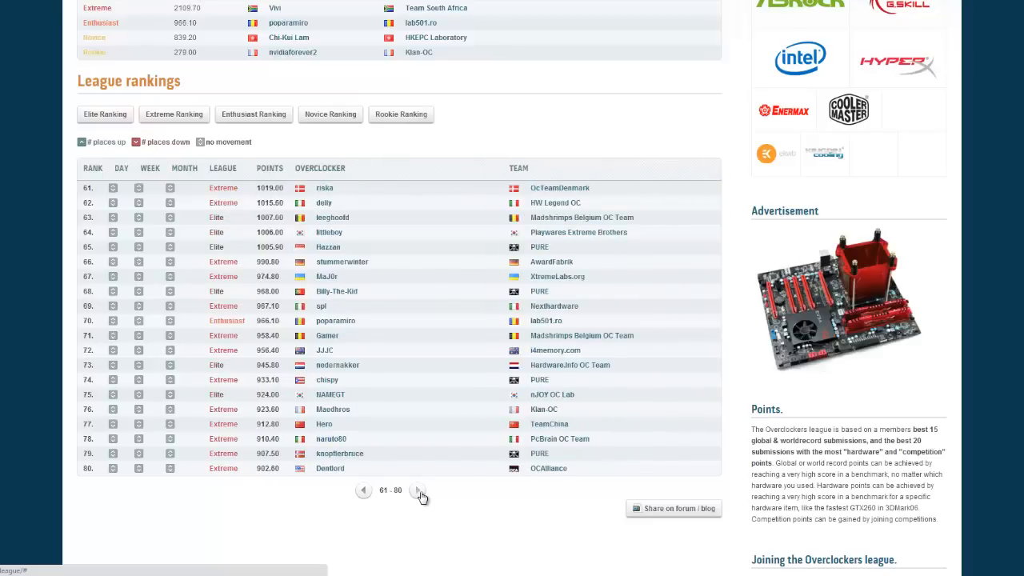
pyautogui.click(419, 489)
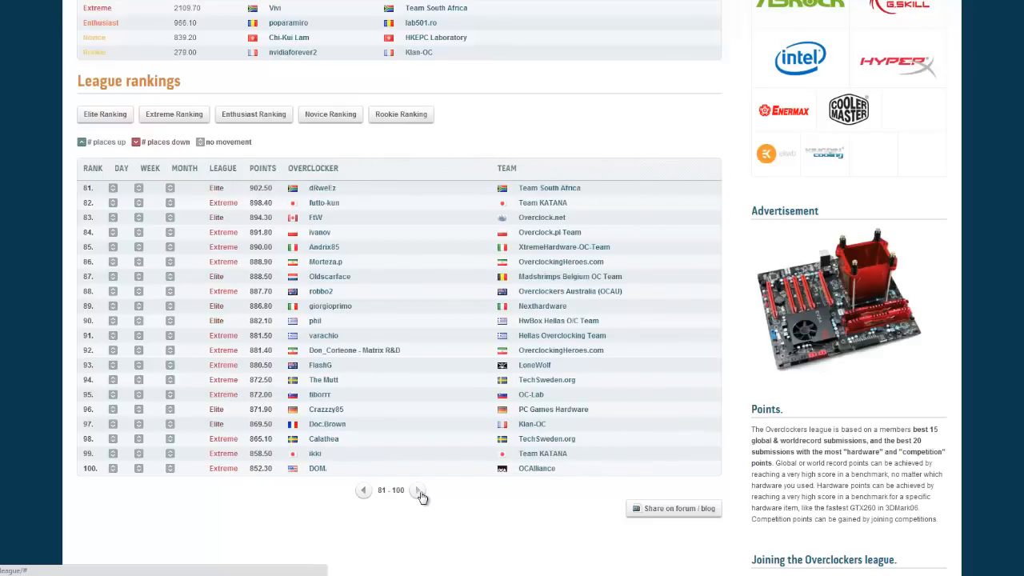
pyautogui.click(418, 489)
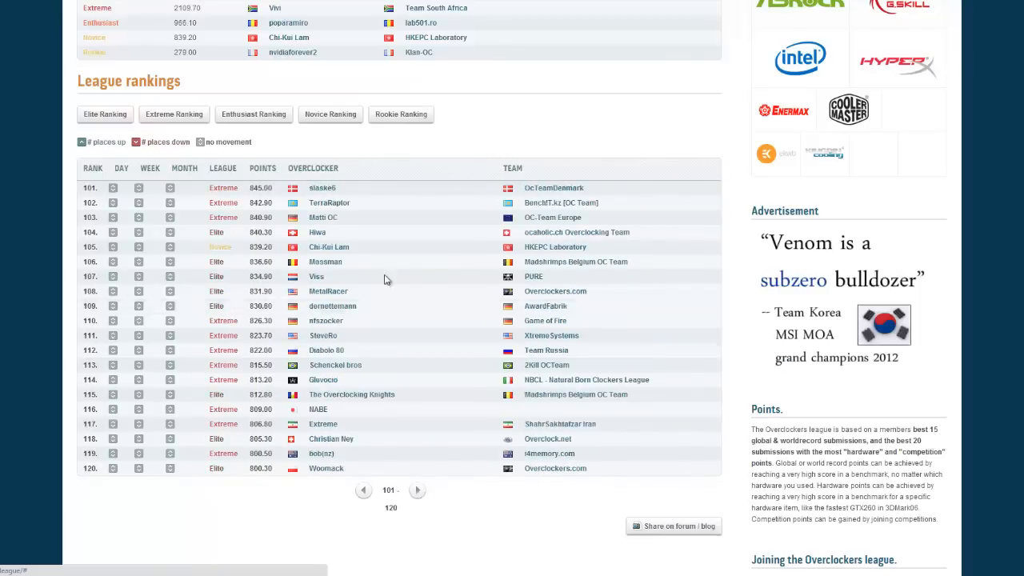
pyautogui.moveTo(243, 267)
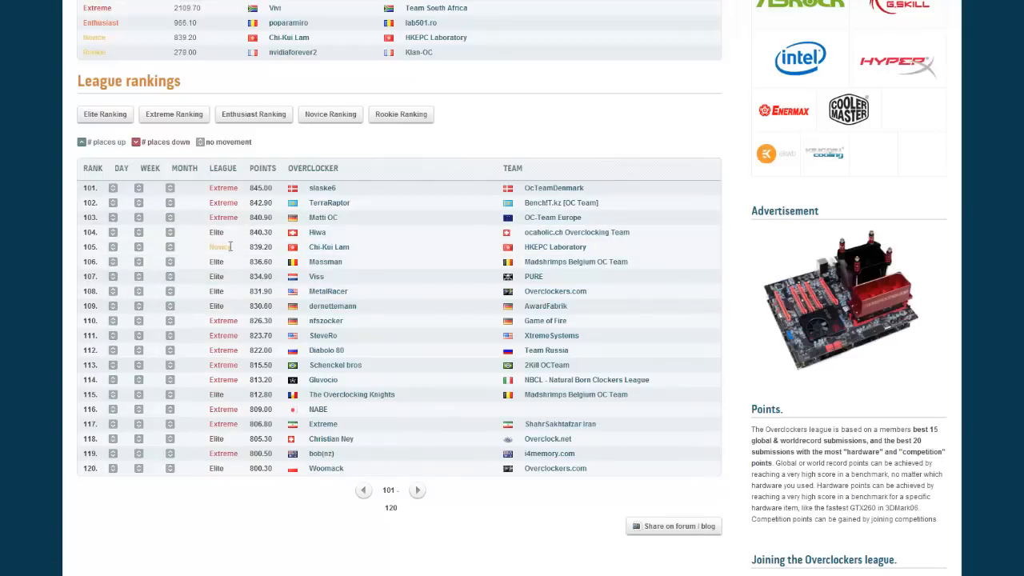
pyautogui.moveTo(375, 147)
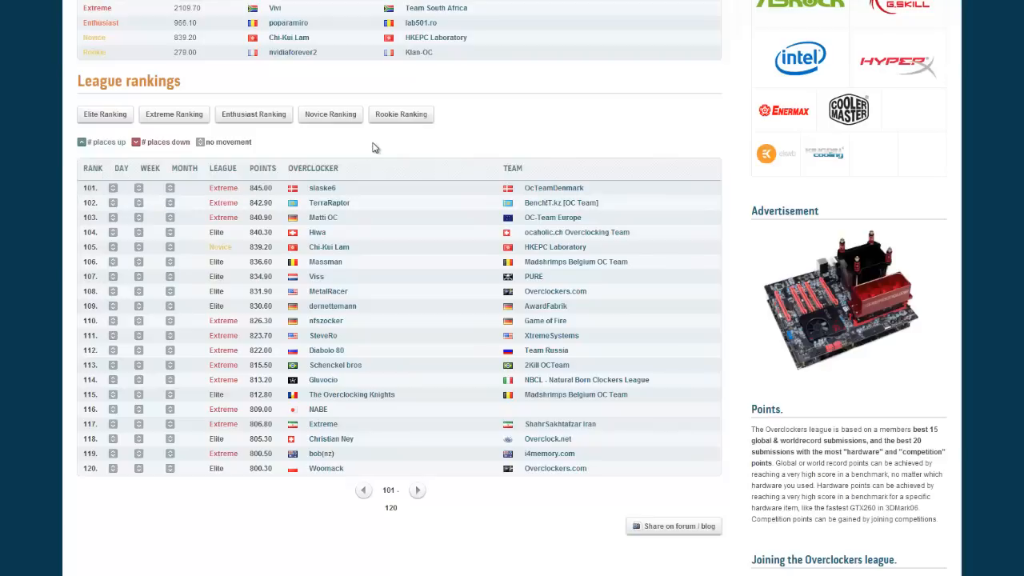